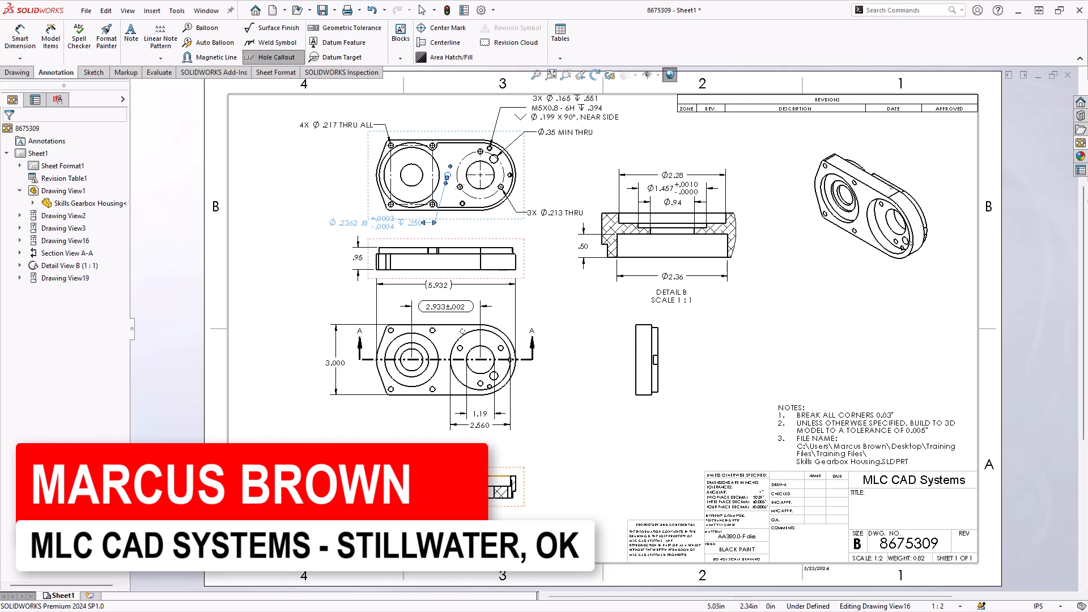
pyautogui.moveTo(601, 465)
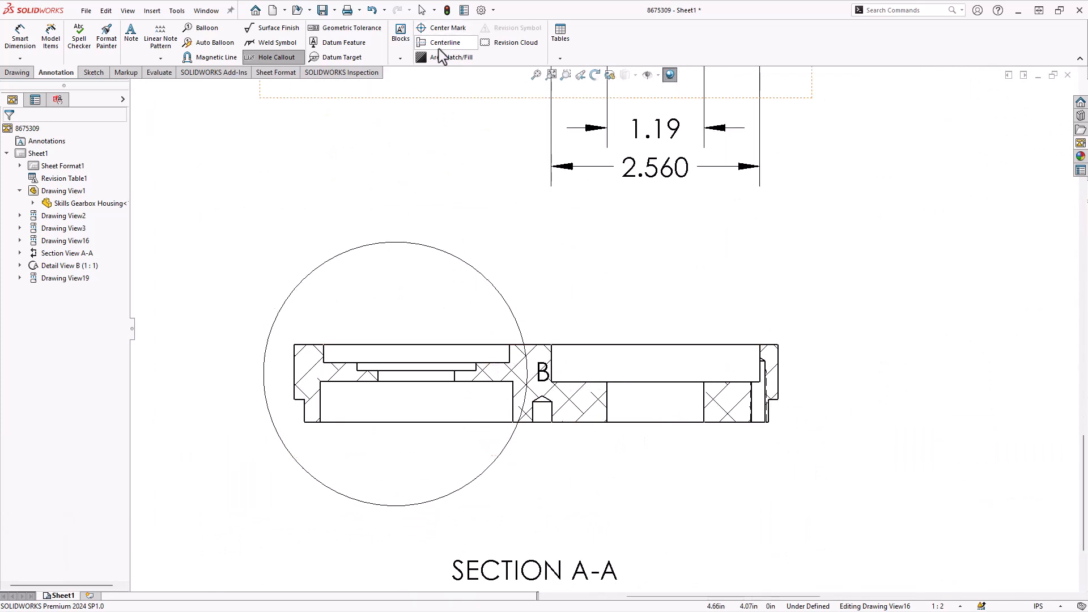
# Auto-insert vertical centerlines through the three bores of Section A-A and confirm
pyautogui.click(446, 42)
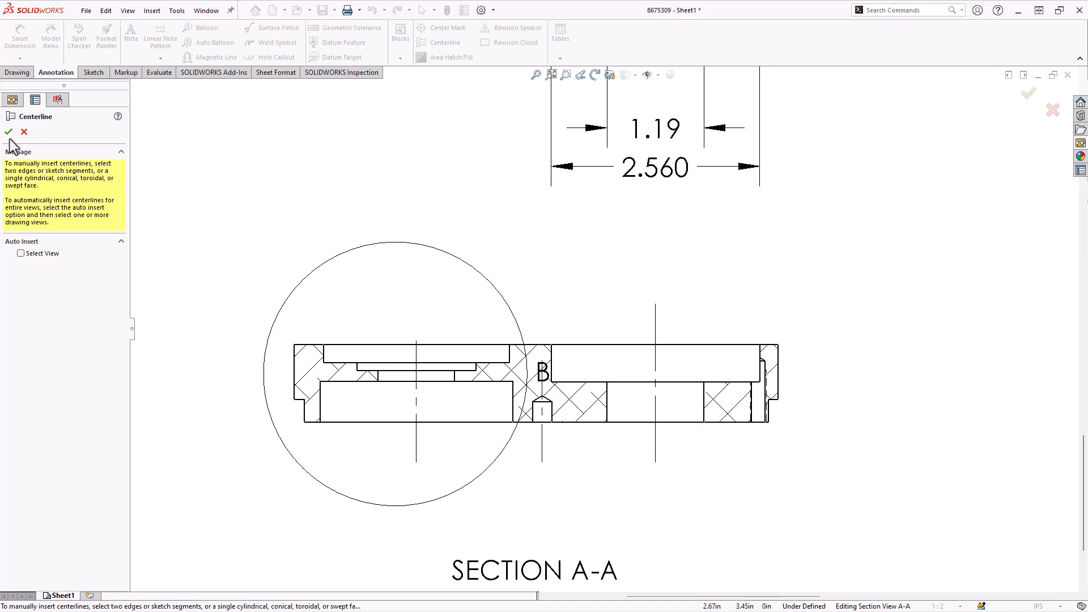
pyautogui.click(7, 131)
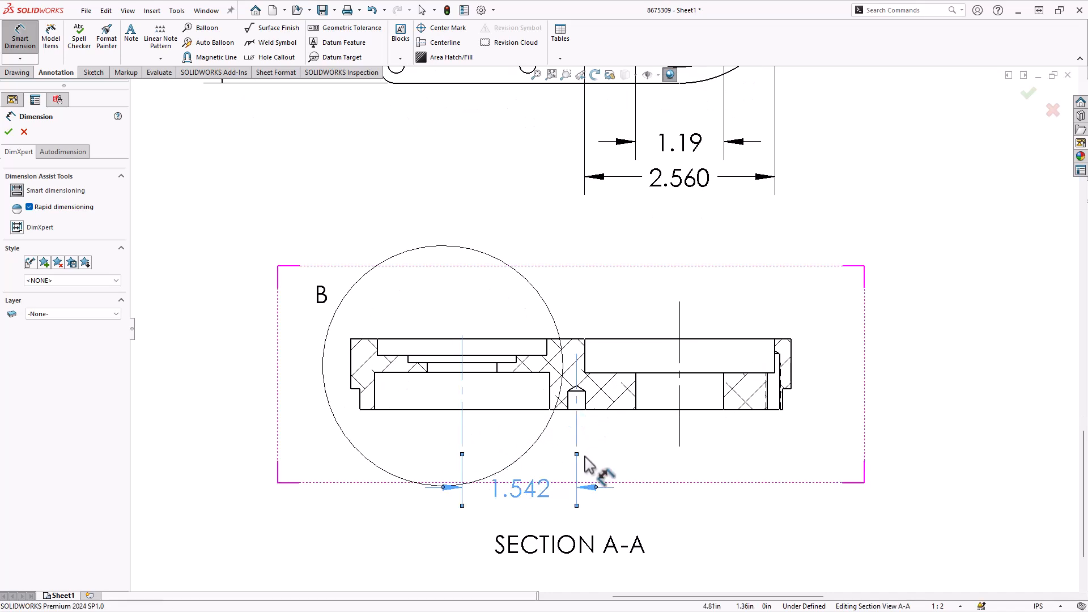
# Dimension the hole spacings 1.542 and 1.391 between centerlines below Section A-A
pyautogui.click(679, 301)
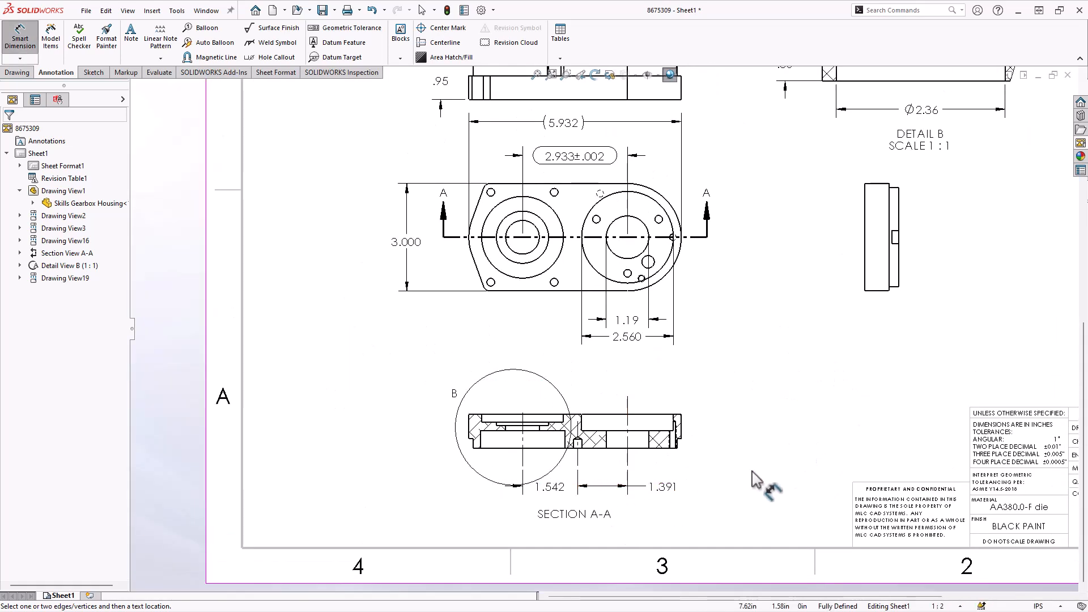
pyautogui.moveTo(784, 475)
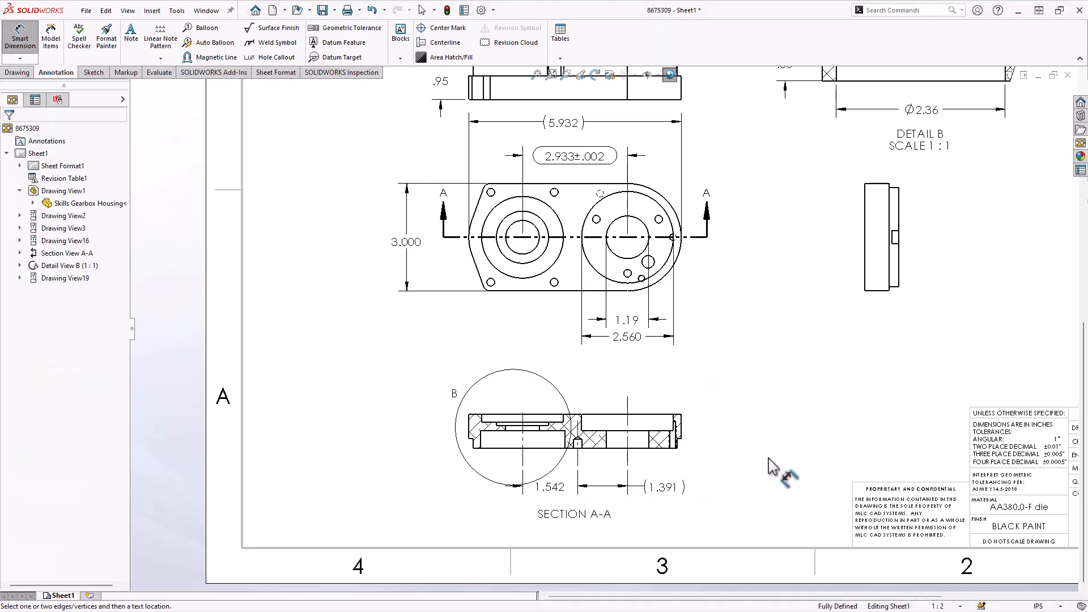
pyautogui.moveTo(694, 490)
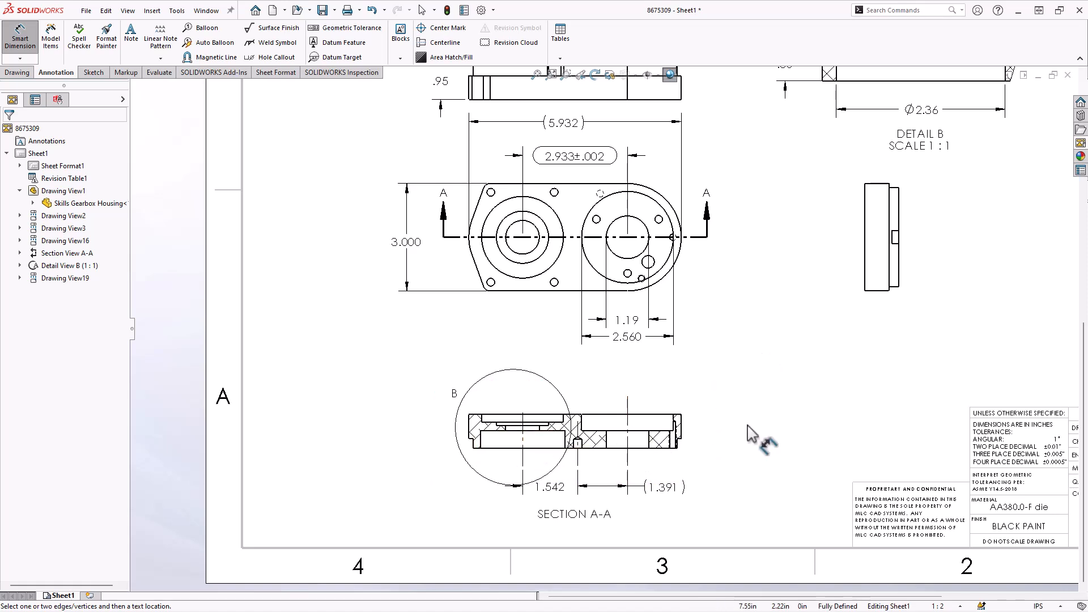
# Show the 1.391 spacing dimension in parentheses as a reference dimension
pyautogui.click(573, 450)
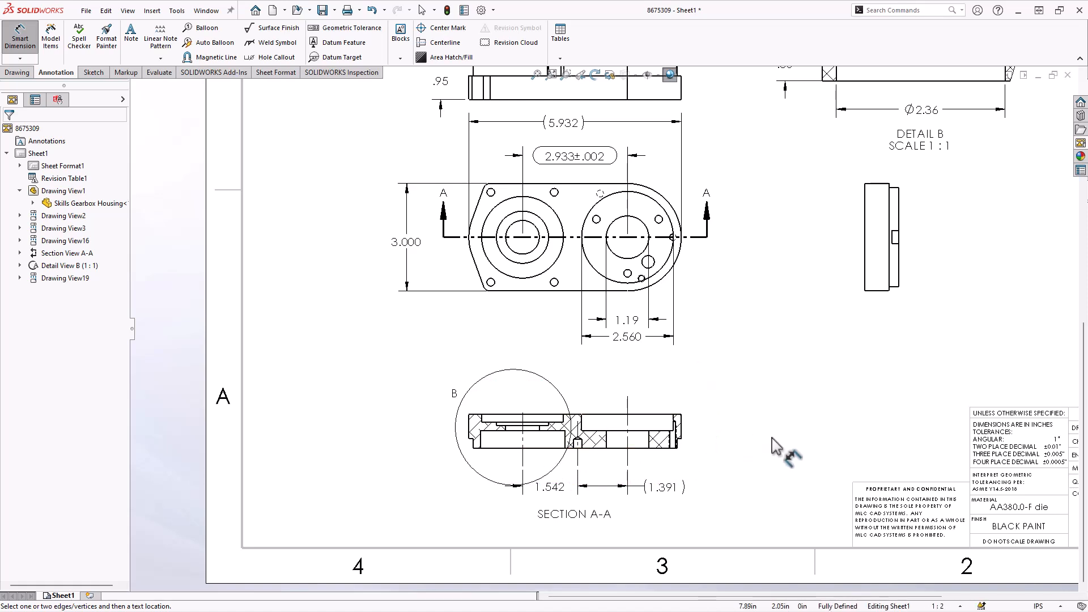
pyautogui.moveTo(784, 418)
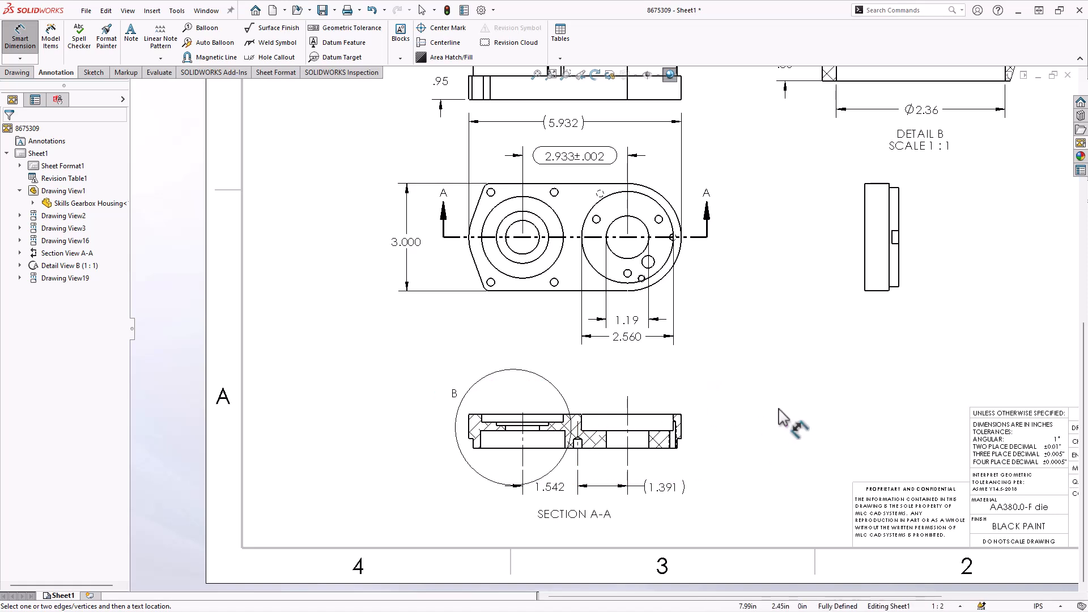